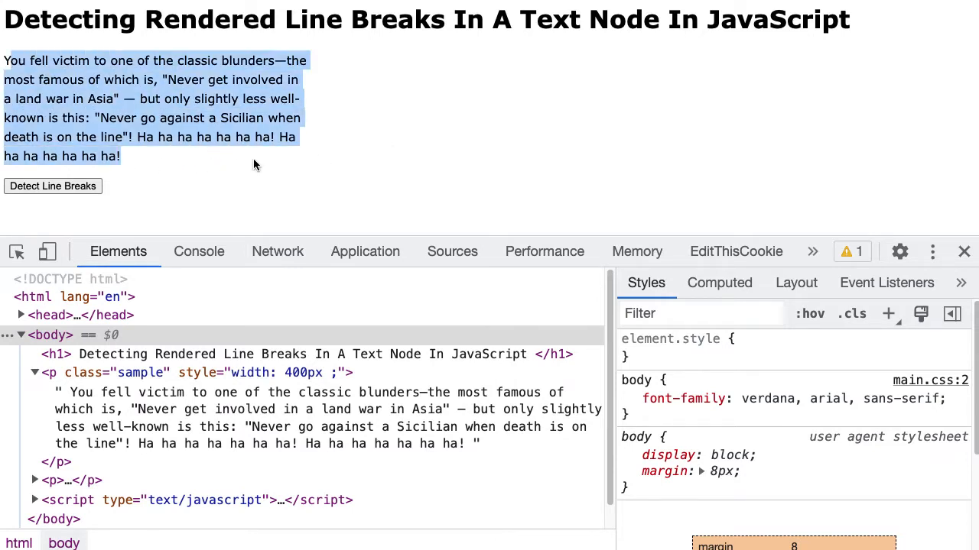
Select the whole sample paragraph text on the demo page.
click(255, 165)
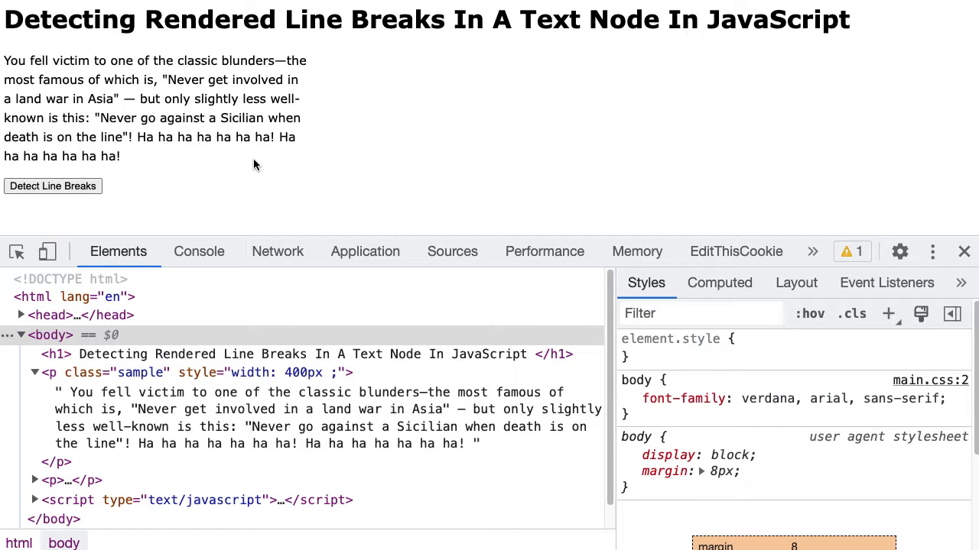
drag(6, 61, 120, 156)
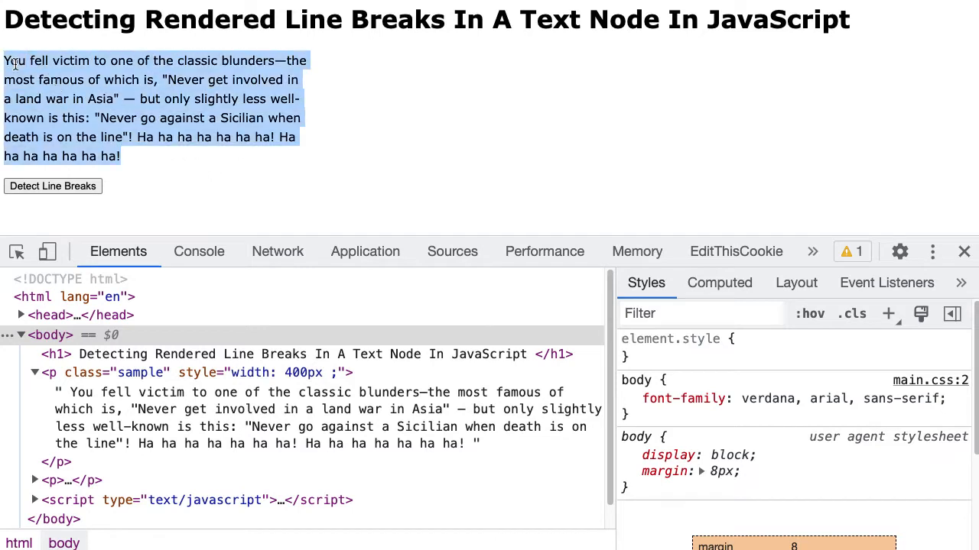
mouse_move(389, 144)
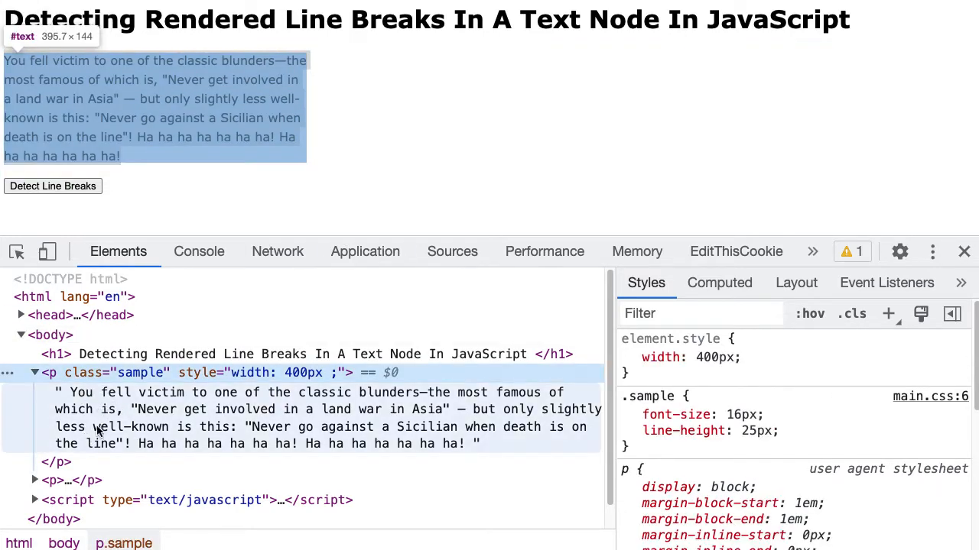
mouse_move(381, 428)
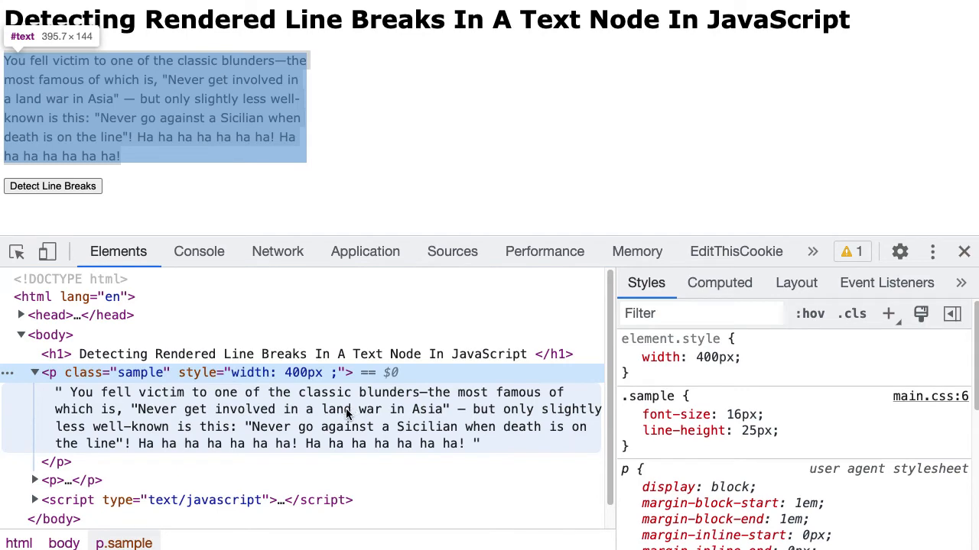
mouse_move(298, 355)
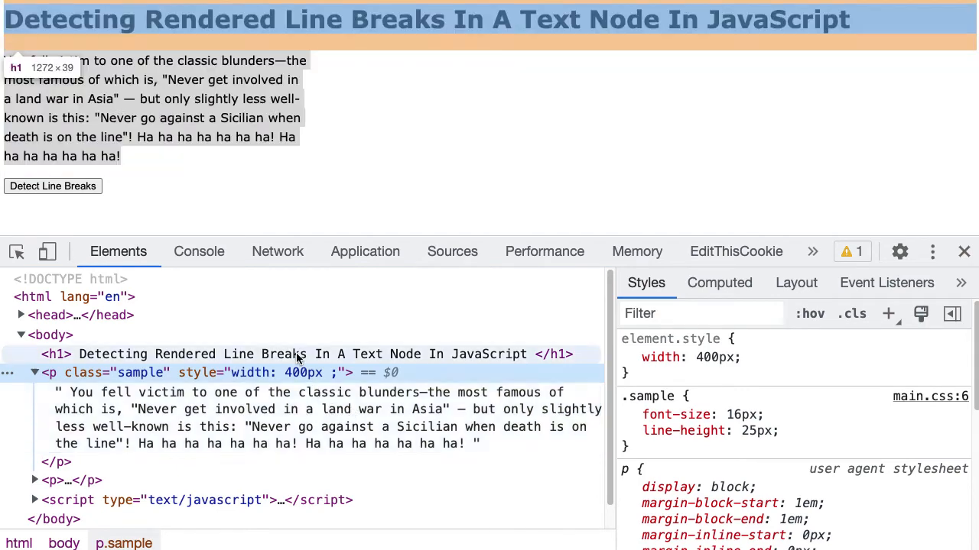
click(628, 358)
text(520)
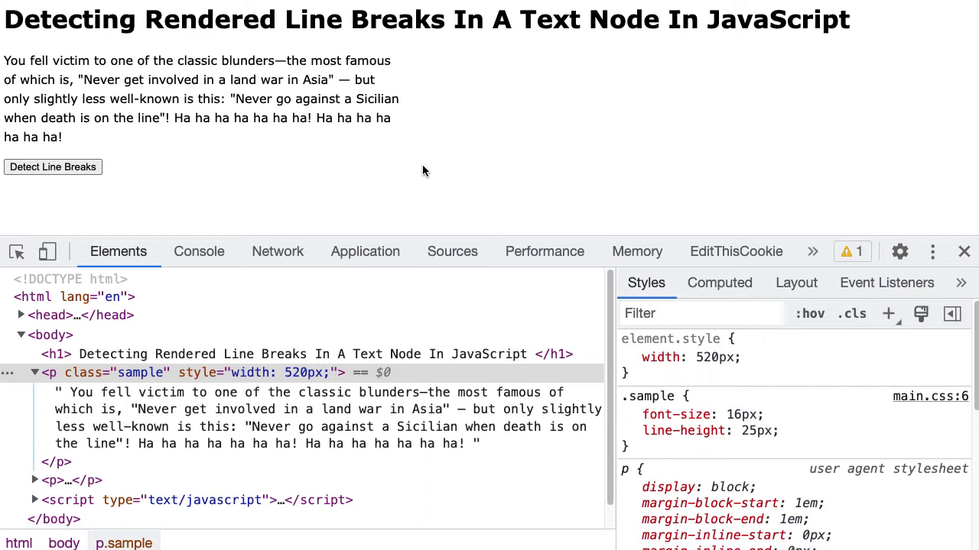
click(630, 358)
text(font-size: 30px;)
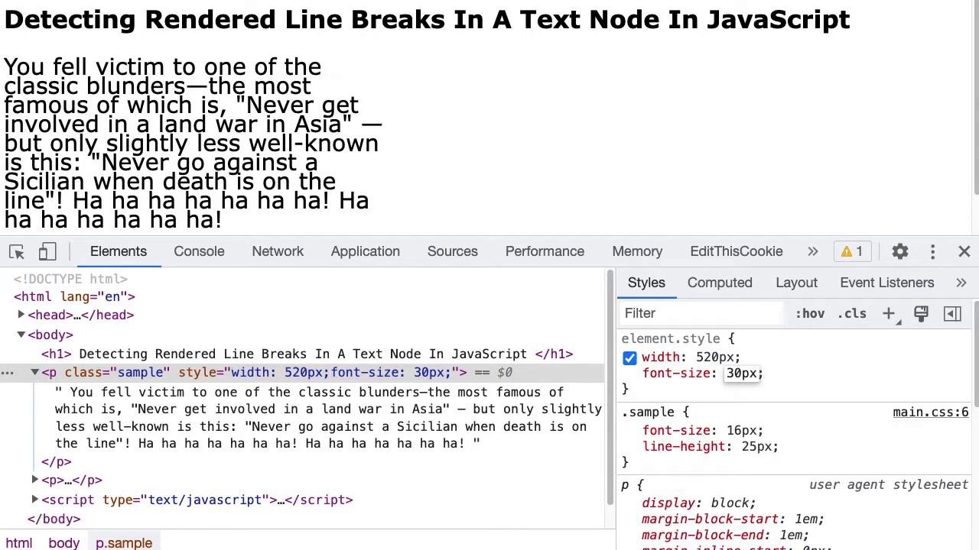
click(630, 373)
text(400)
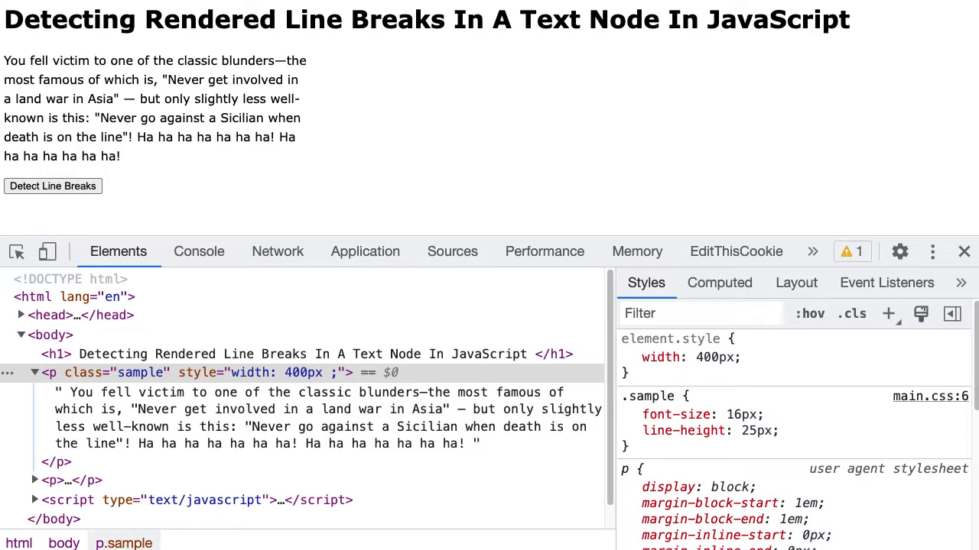
mouse_move(310, 64)
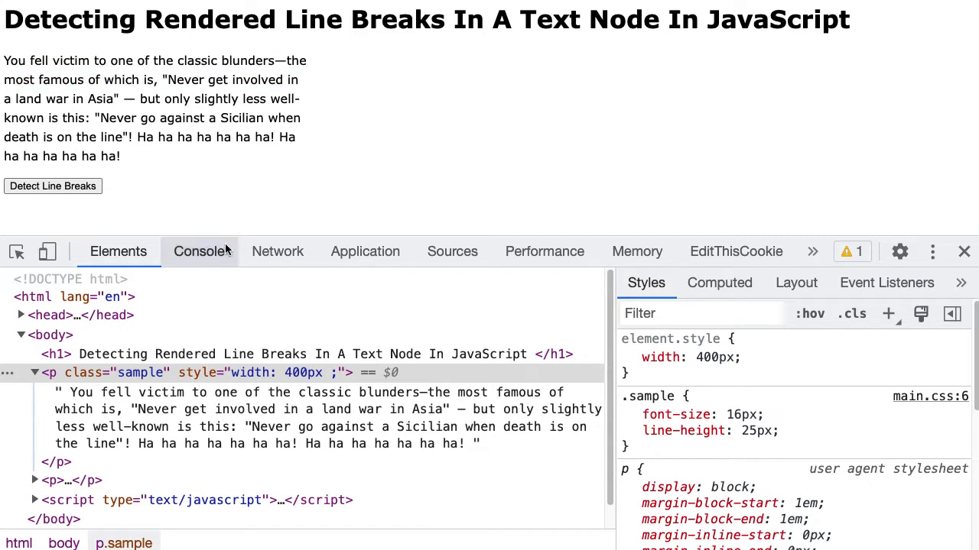
mouse_move(52, 187)
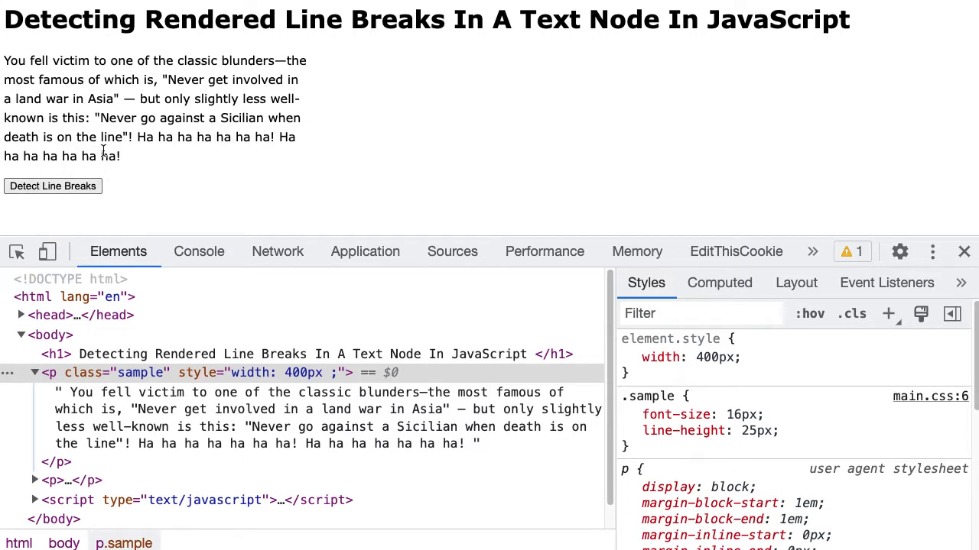
drag(4, 61, 59, 61)
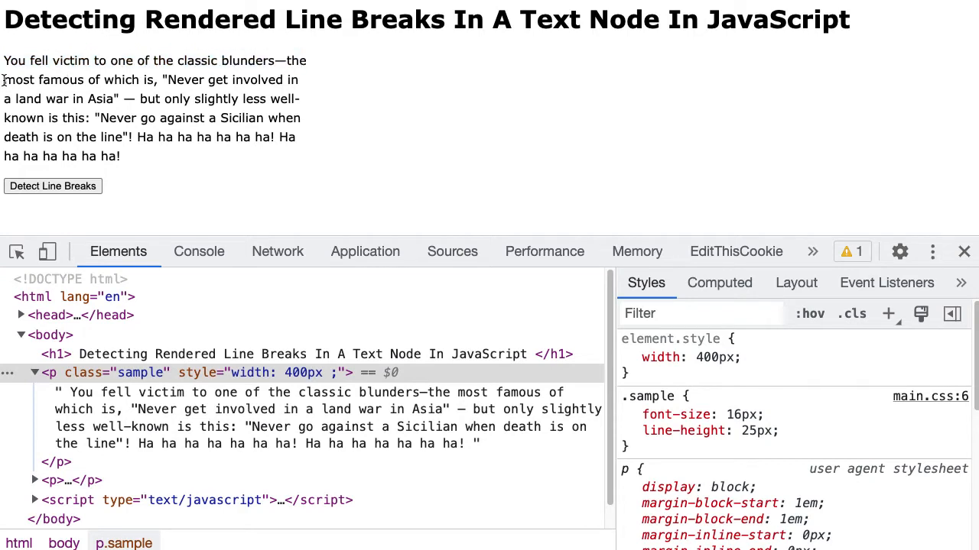
drag(3, 61, 306, 61)
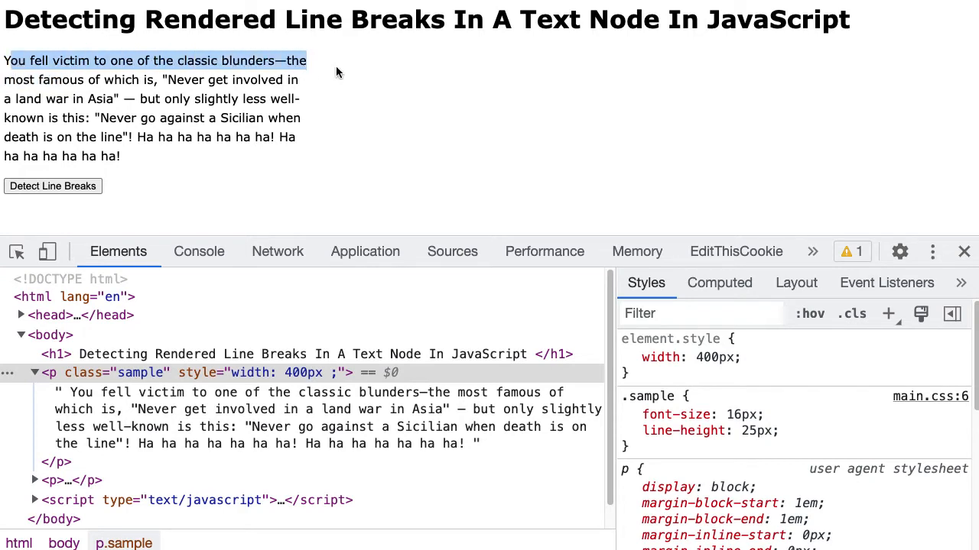
drag(306, 61, 282, 80)
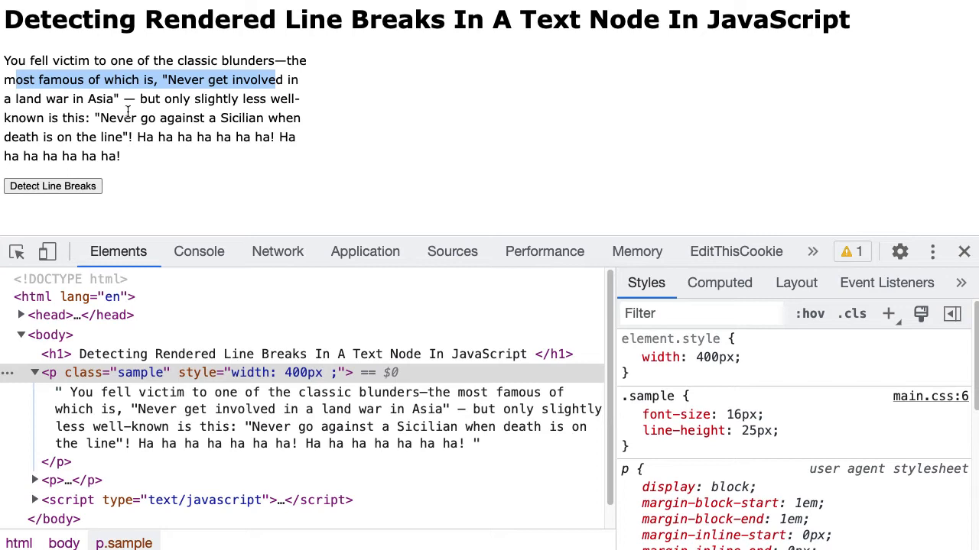
mouse_move(278, 85)
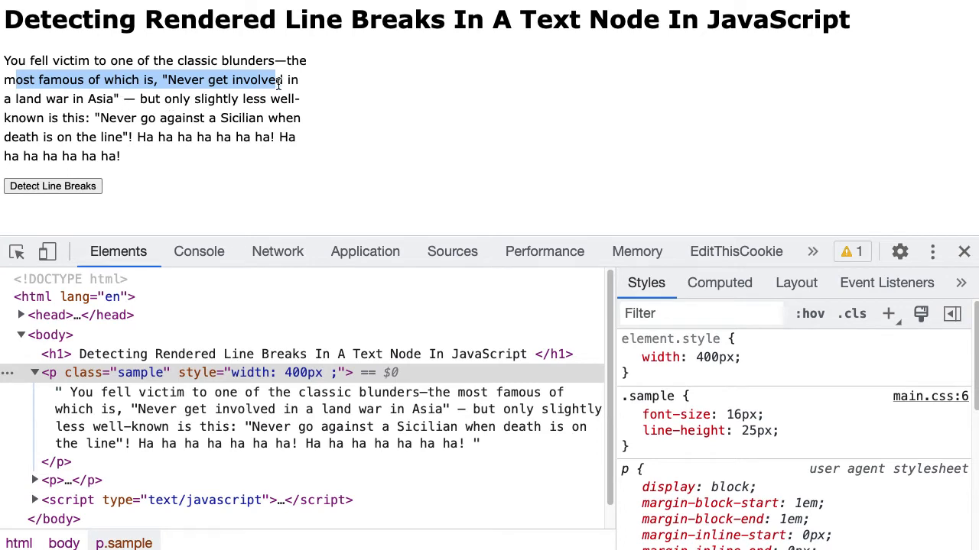
click(425, 111)
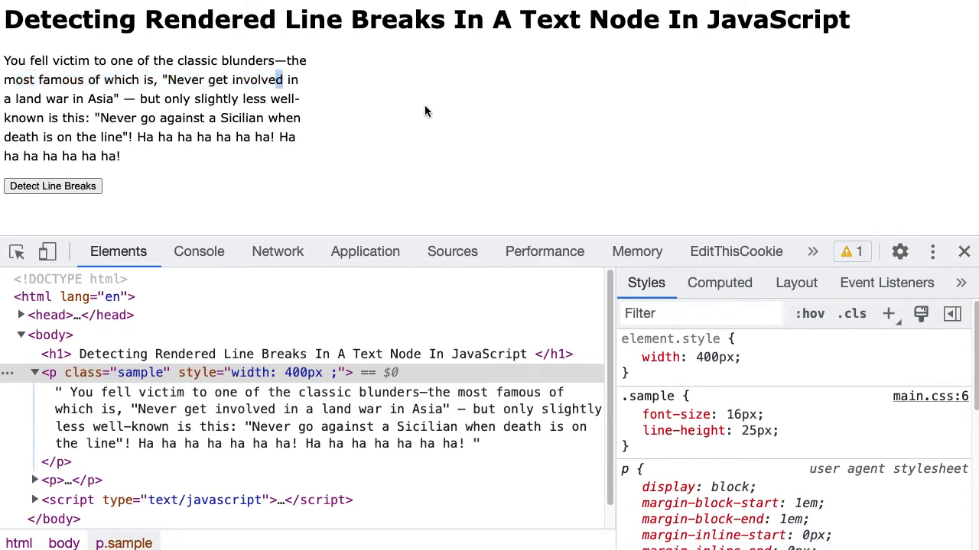
mouse_move(233, 235)
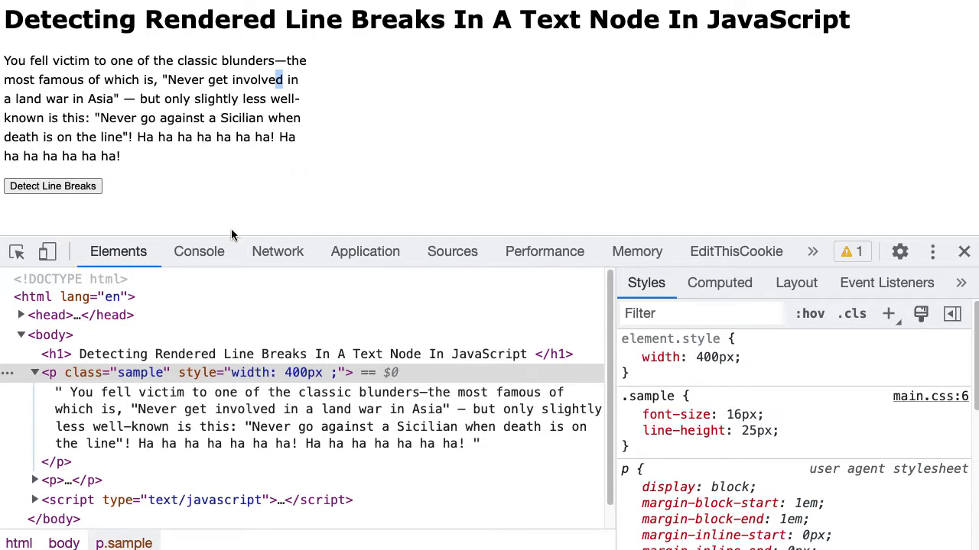
Run Detect Line Breaks from the Console so the six lines are boxed, then clear the log.
click(199, 250)
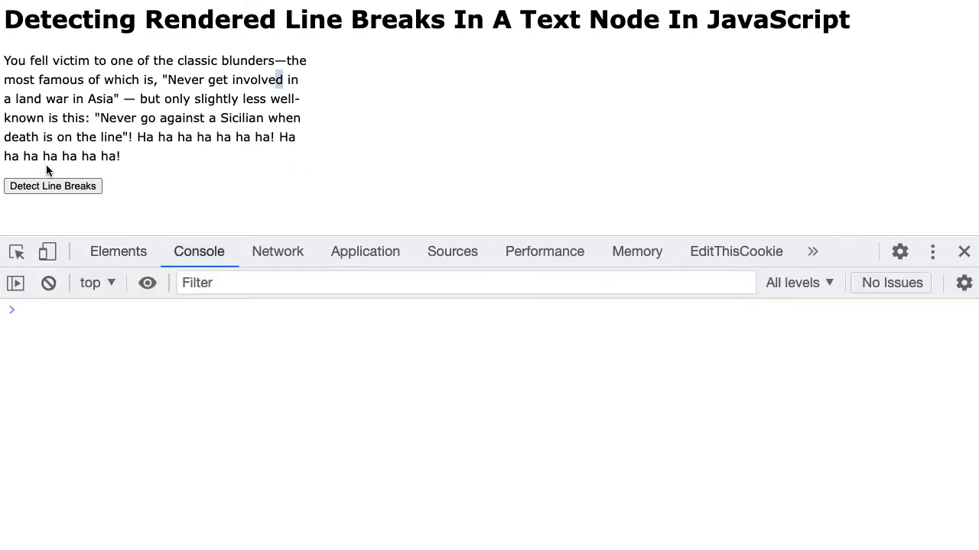
click(52, 187)
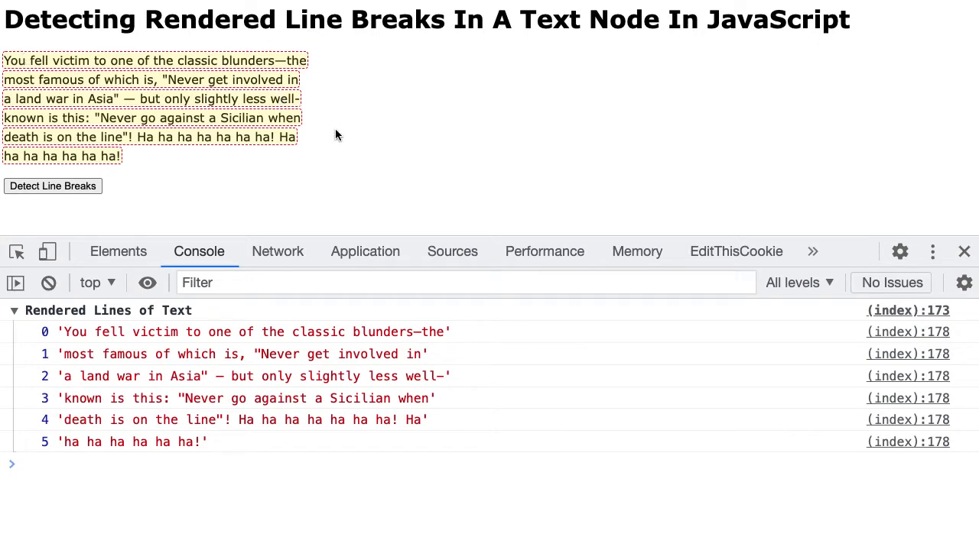
click(48, 283)
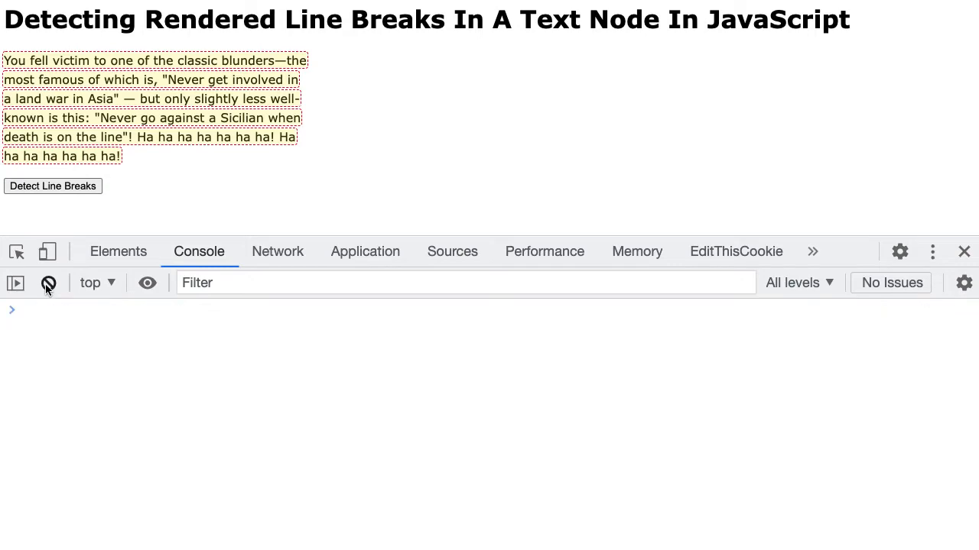
Change the paragraph's inline width to 540px and re-run line detection on it.
click(117, 251)
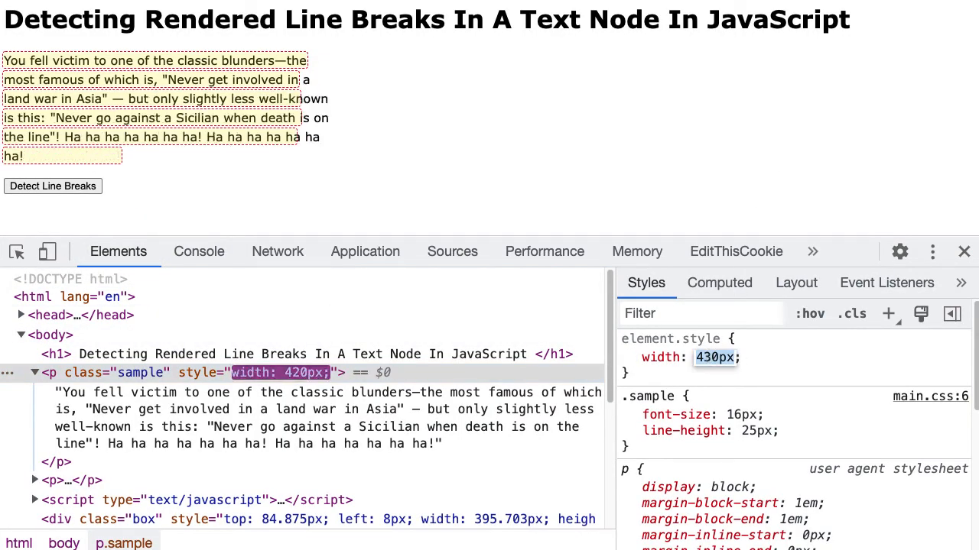
text(540px)
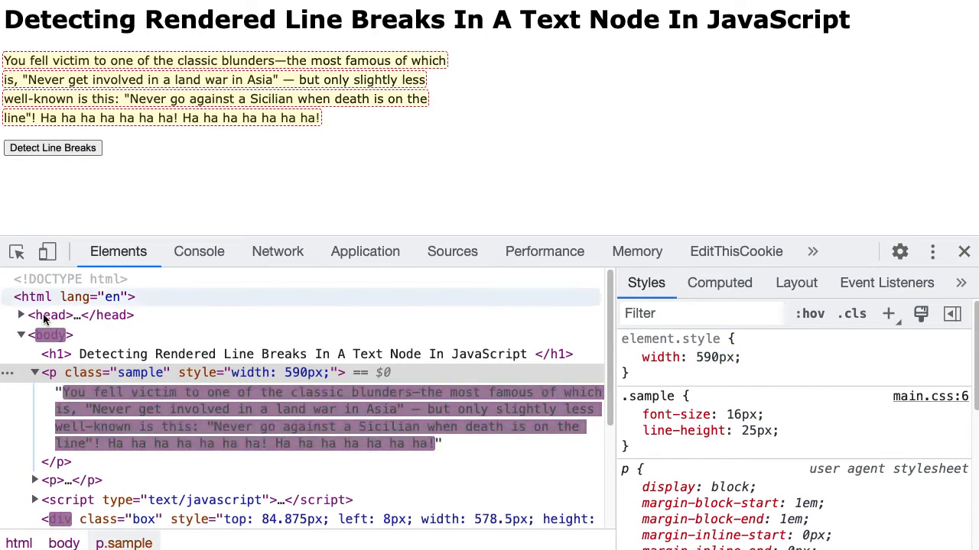
click(199, 251)
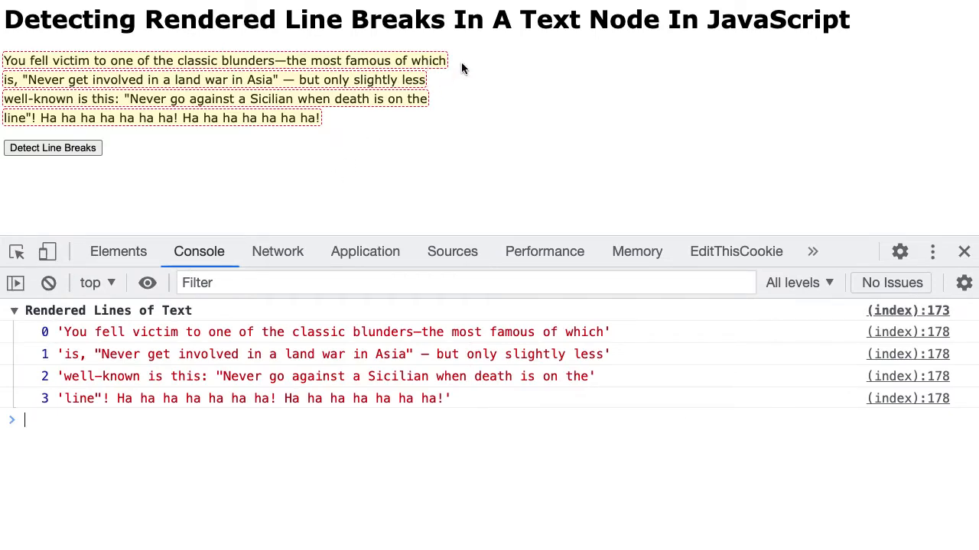
mouse_move(452, 98)
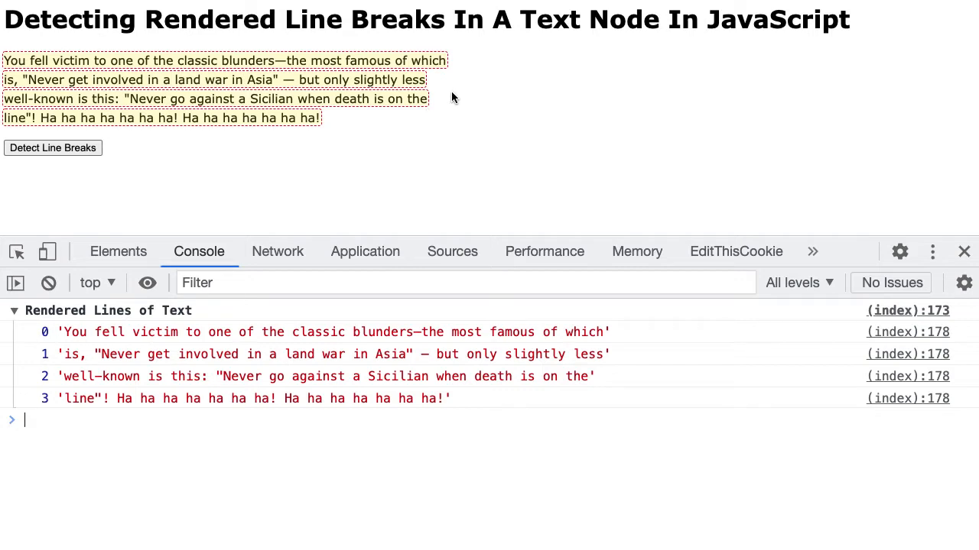
mouse_move(425, 157)
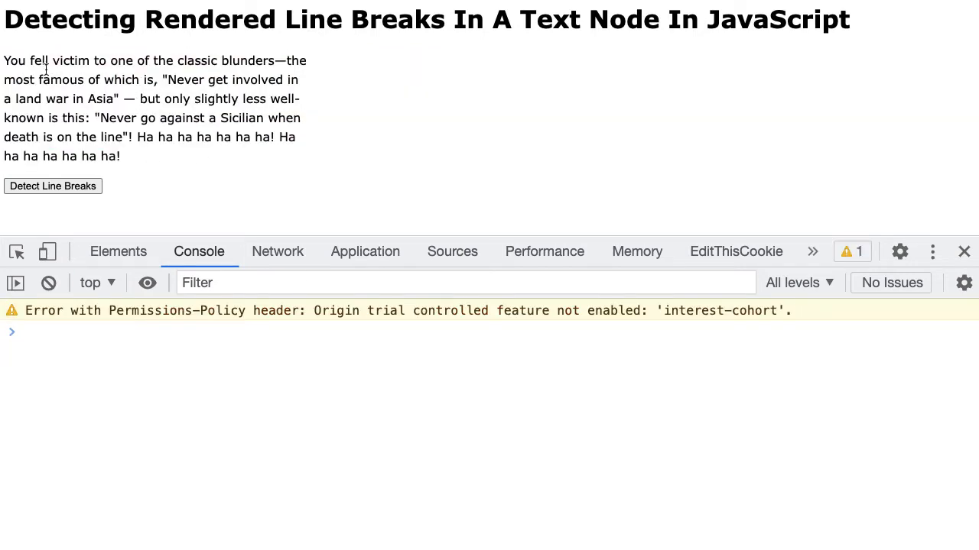
drag(6, 61, 119, 156)
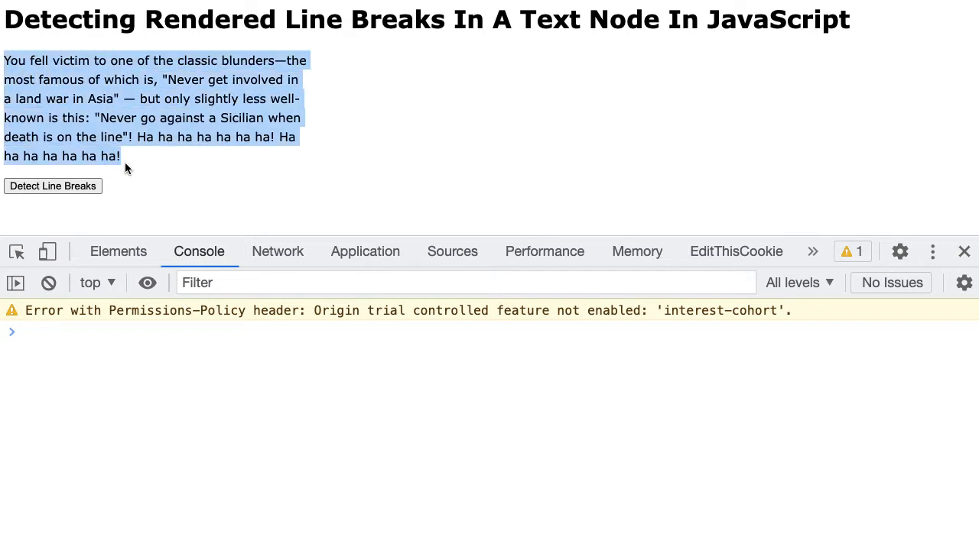
mouse_move(129, 171)
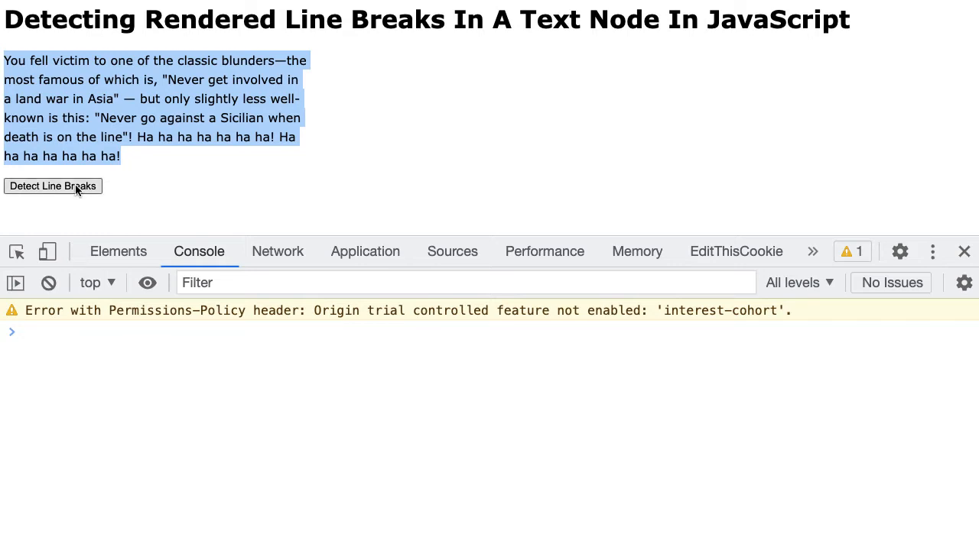
click(52, 186)
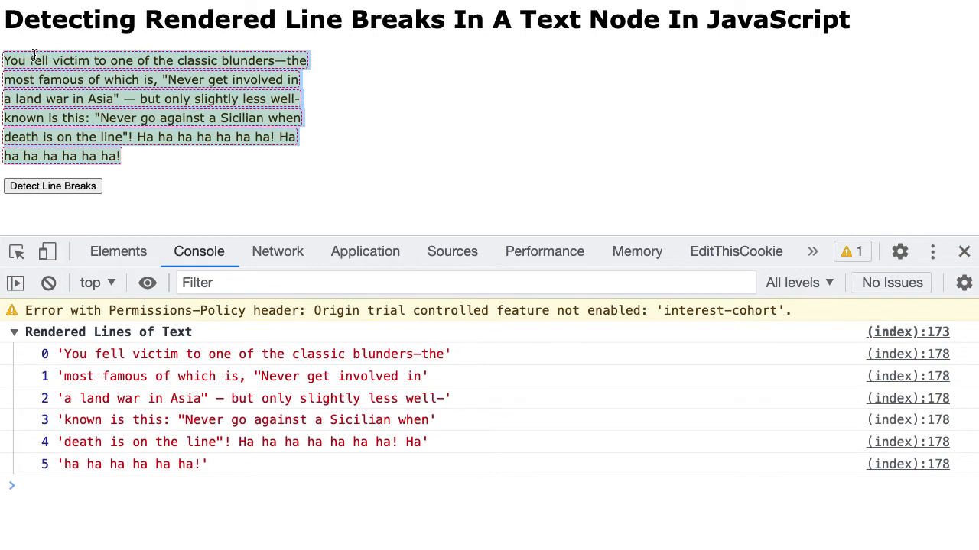
mouse_move(104, 61)
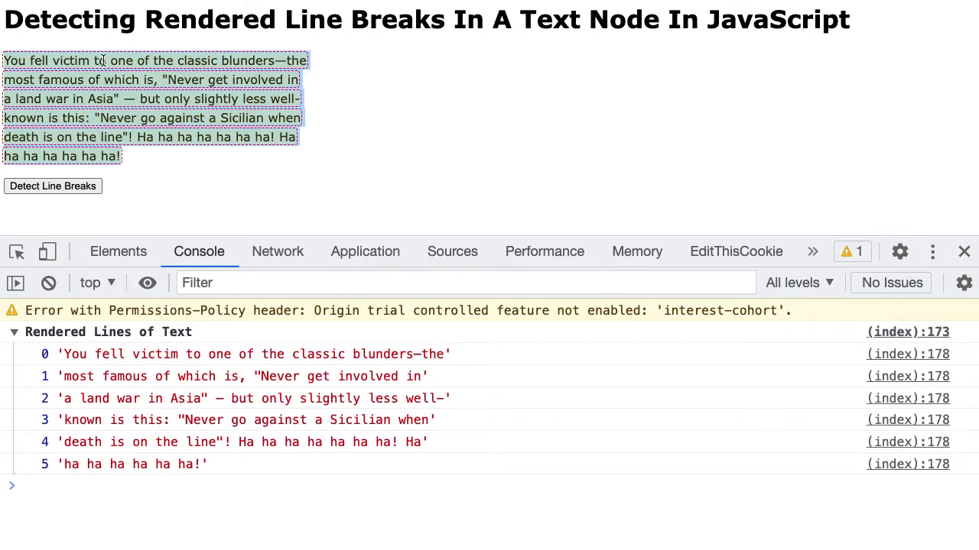
mouse_move(238, 187)
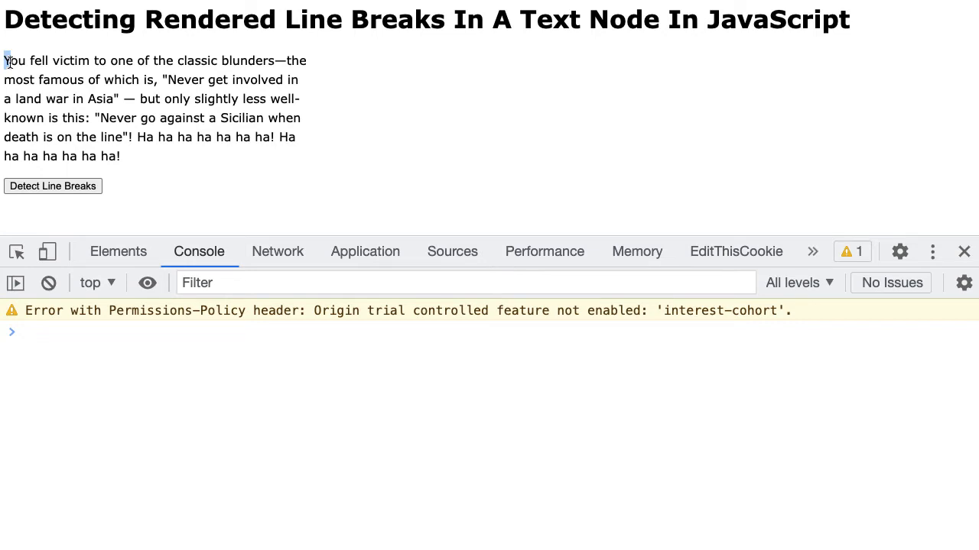
double_click(12, 61)
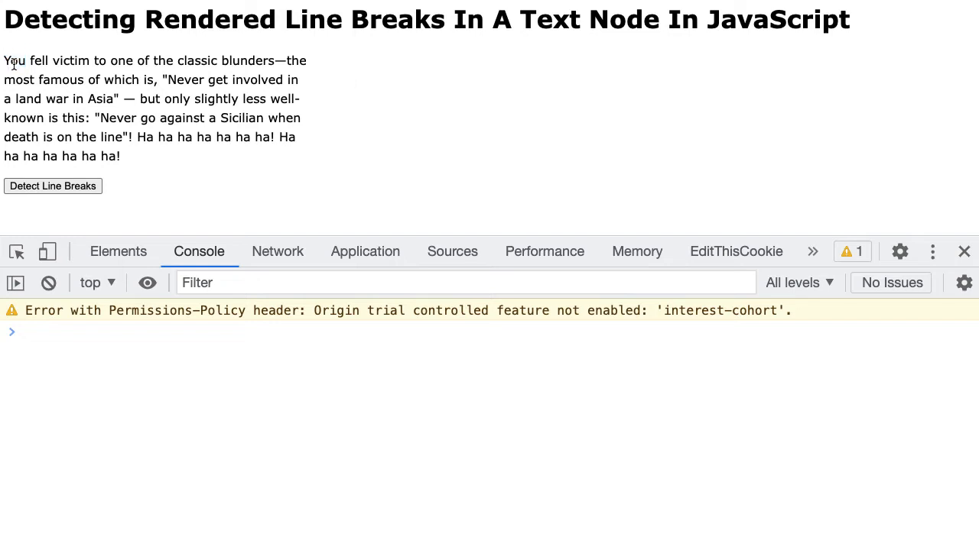
double_click(12, 61)
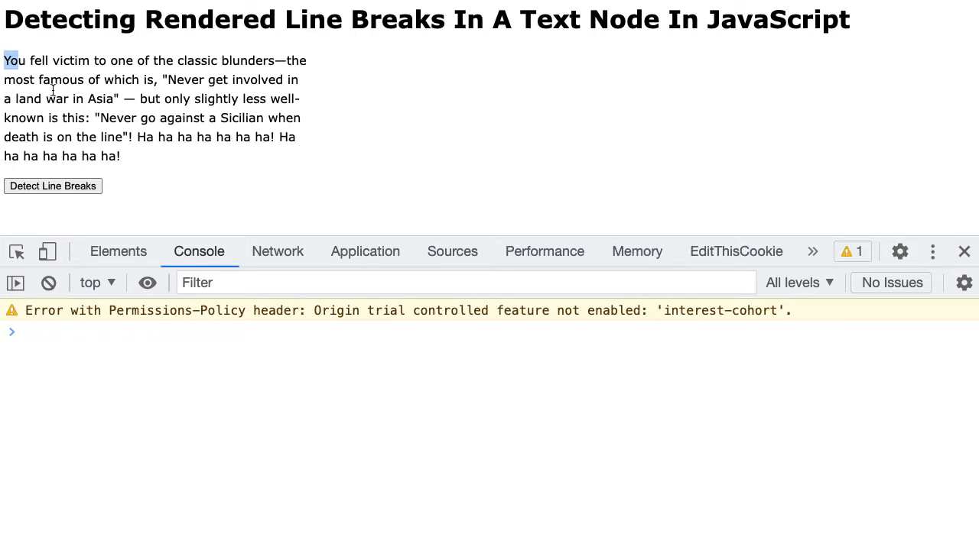
mouse_move(31, 80)
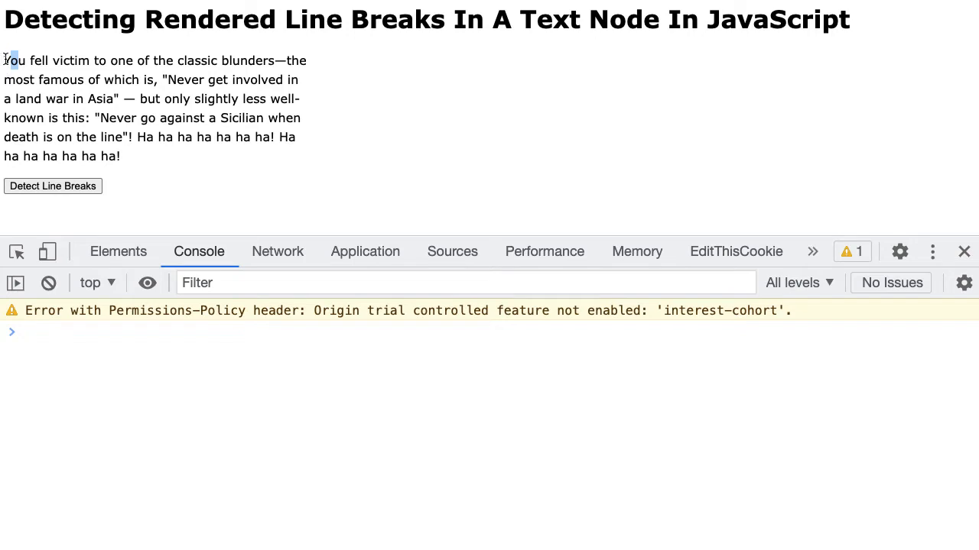
mouse_move(128, 158)
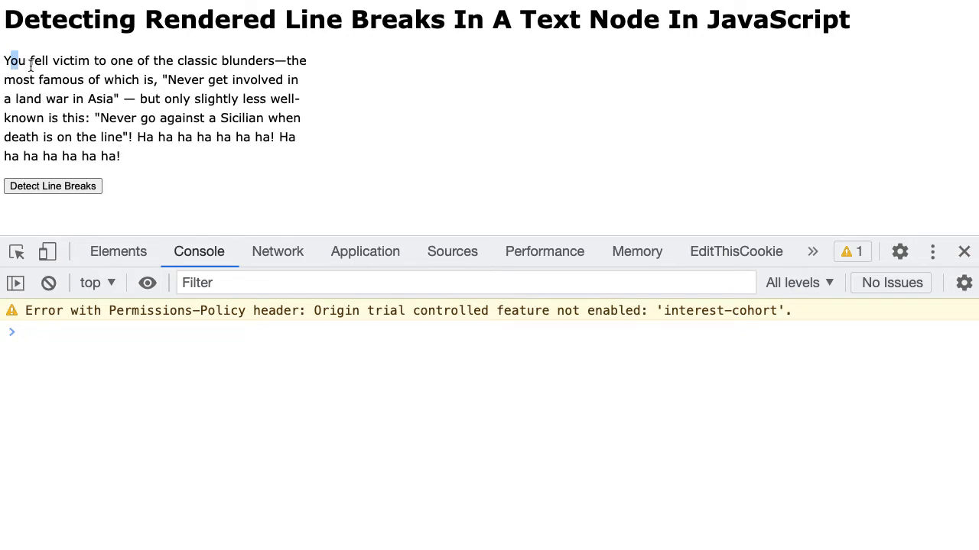
mouse_move(64, 73)
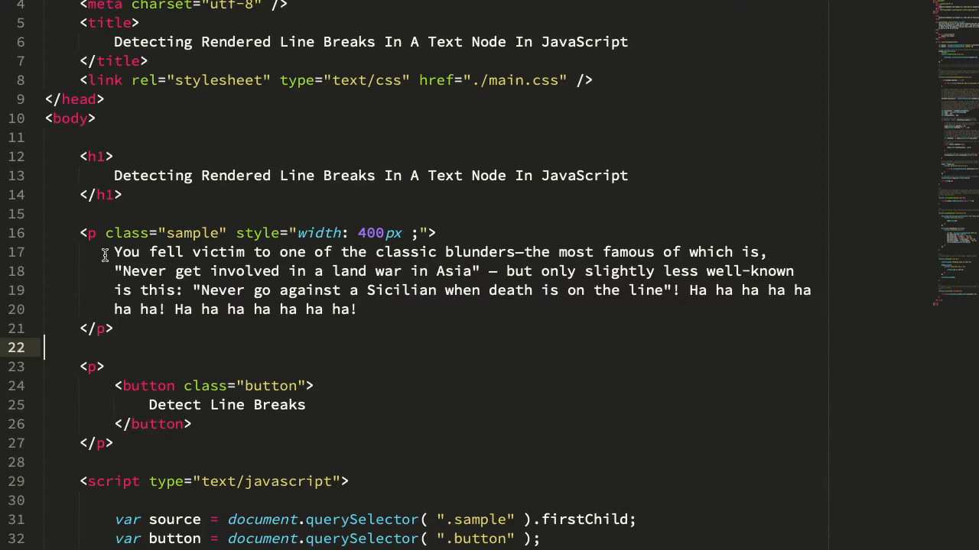
Scroll to extractLinesFromTextNode, highlighting its name, down to the Range setup code.
scroll(down, 3)
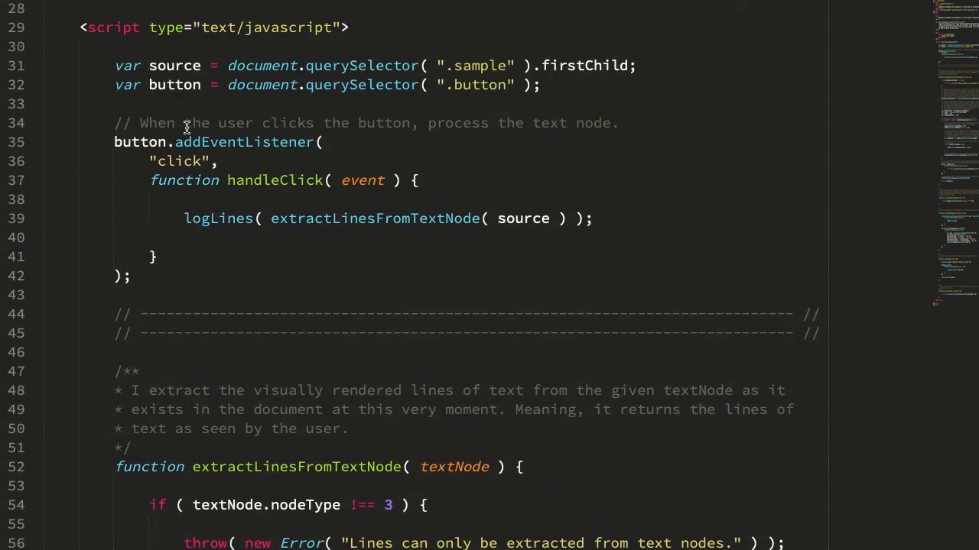
double_click(375, 219)
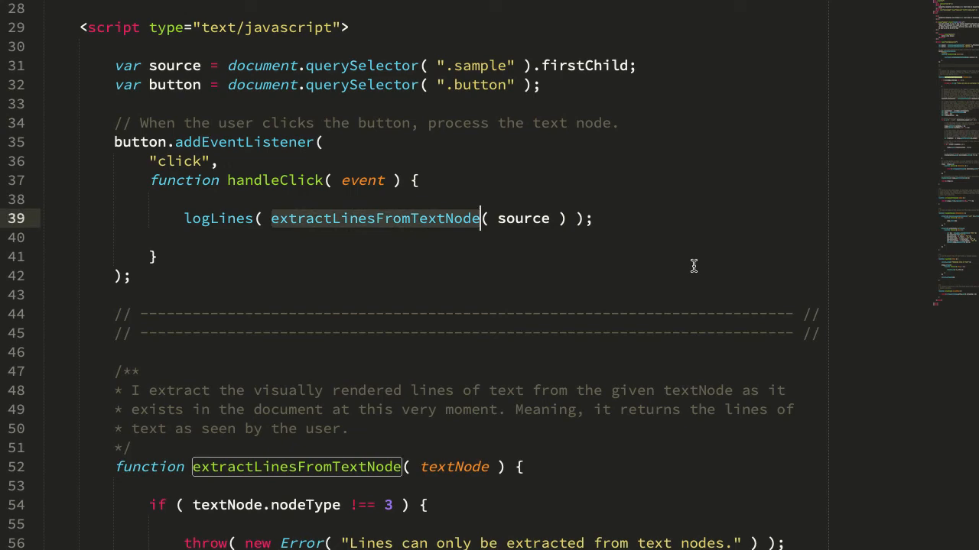
scroll(down, 3)
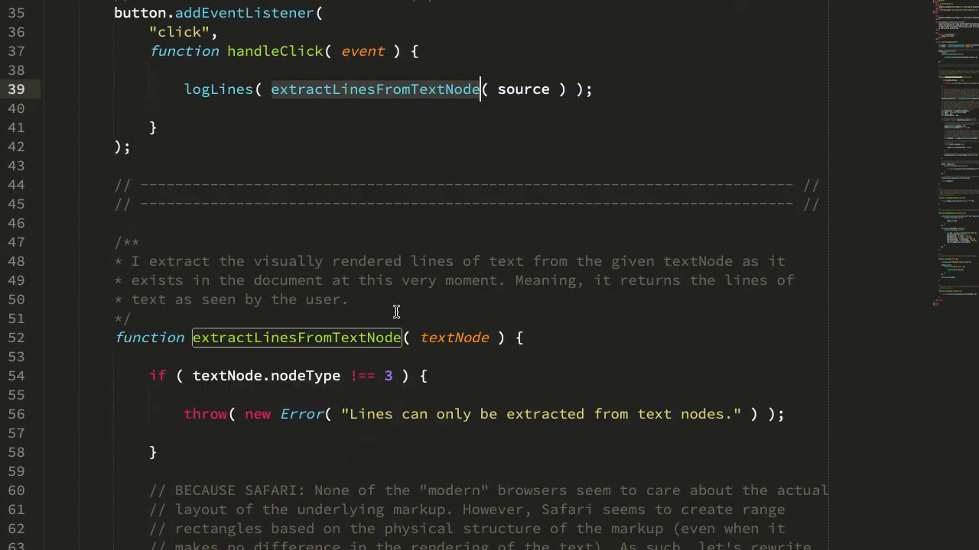
scroll(down, 3)
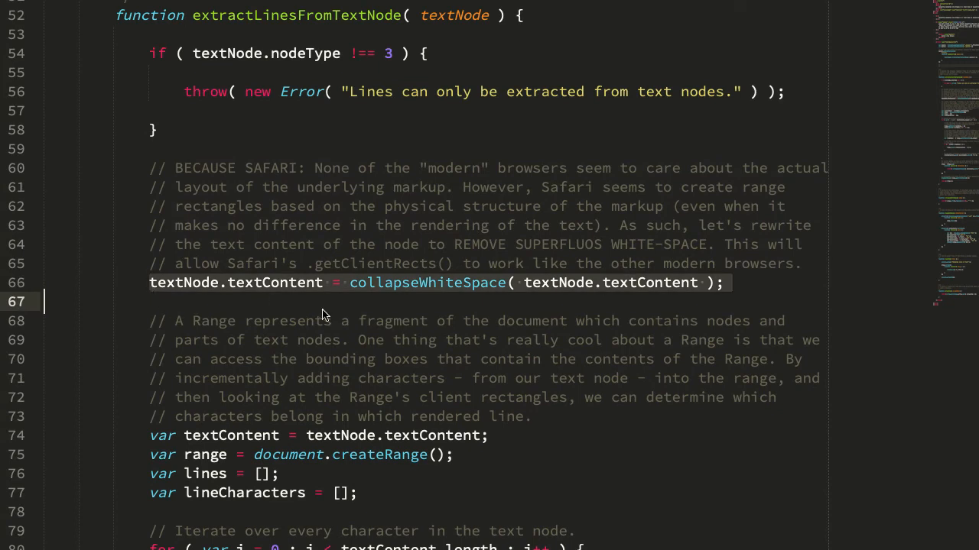
mouse_move(479, 315)
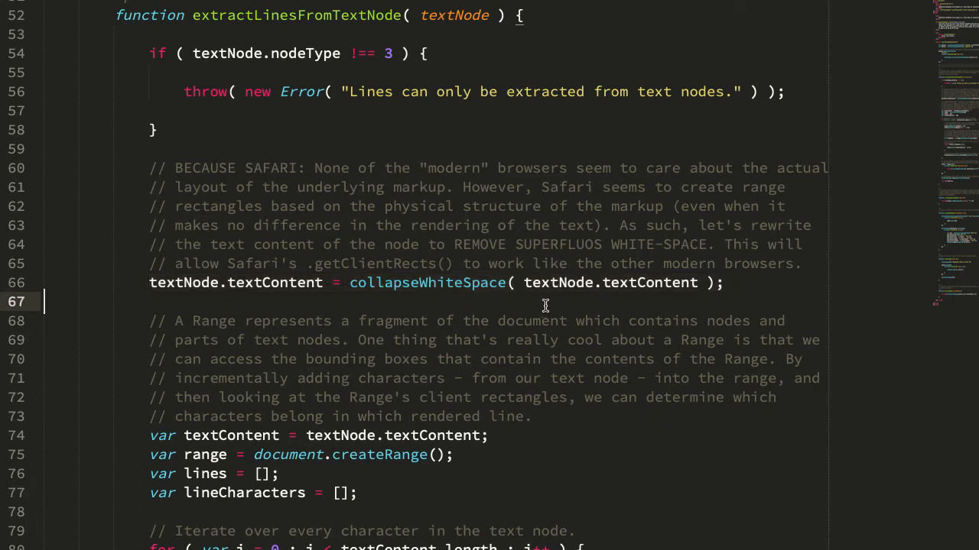
scroll(down, 3)
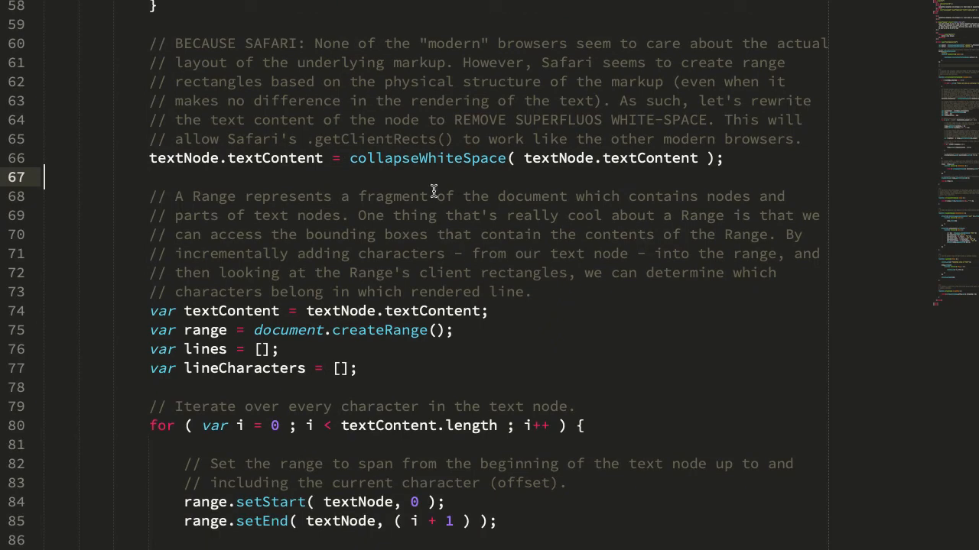
mouse_move(471, 231)
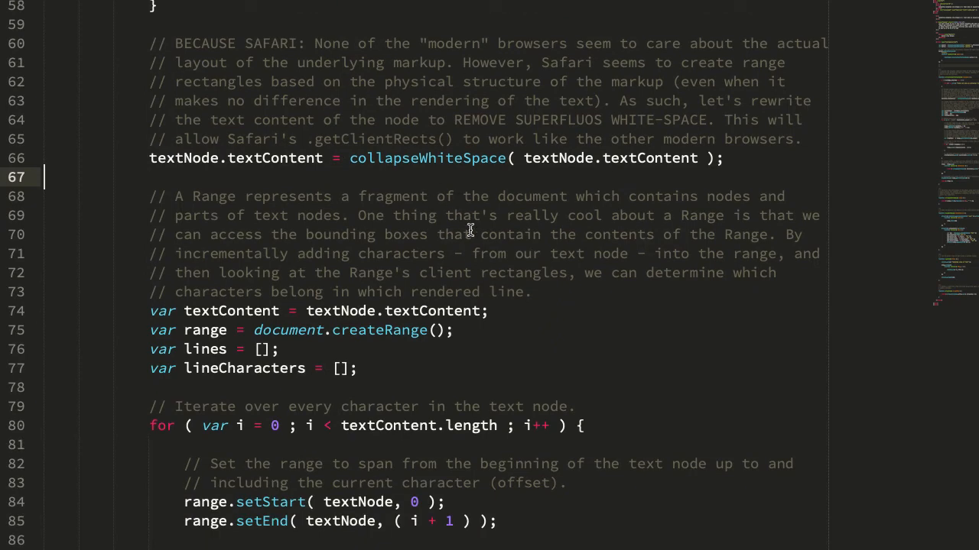
scroll(down, 3)
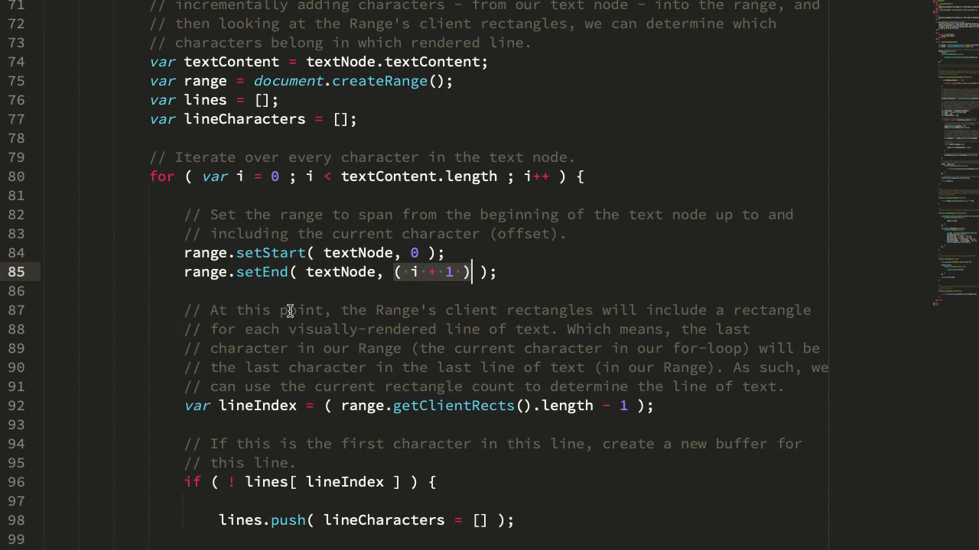
mouse_move(303, 248)
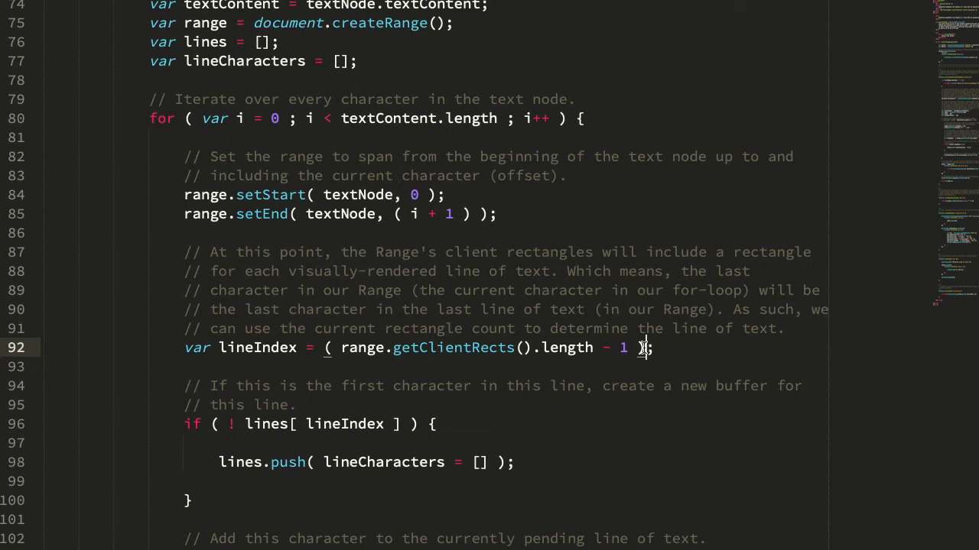
Highlight the line-index expression and getClientRects call, then scroll to lines.map and drawRectBoxes.
drag(645, 348, 324, 347)
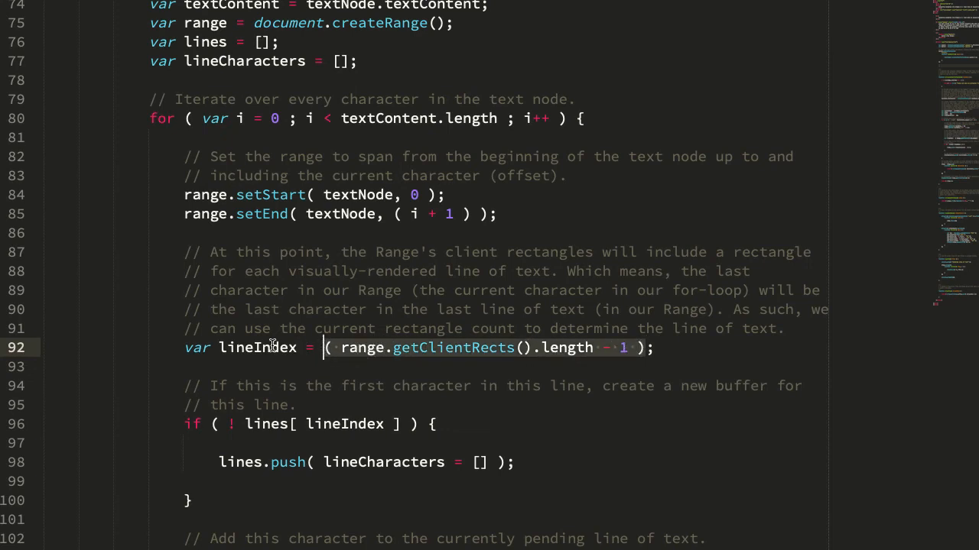
double_click(257, 347)
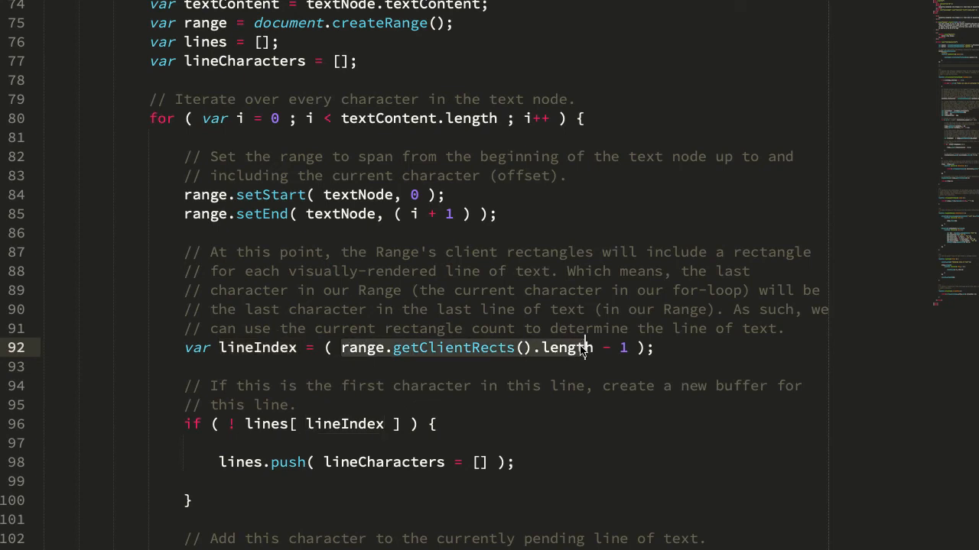
scroll(down, 3)
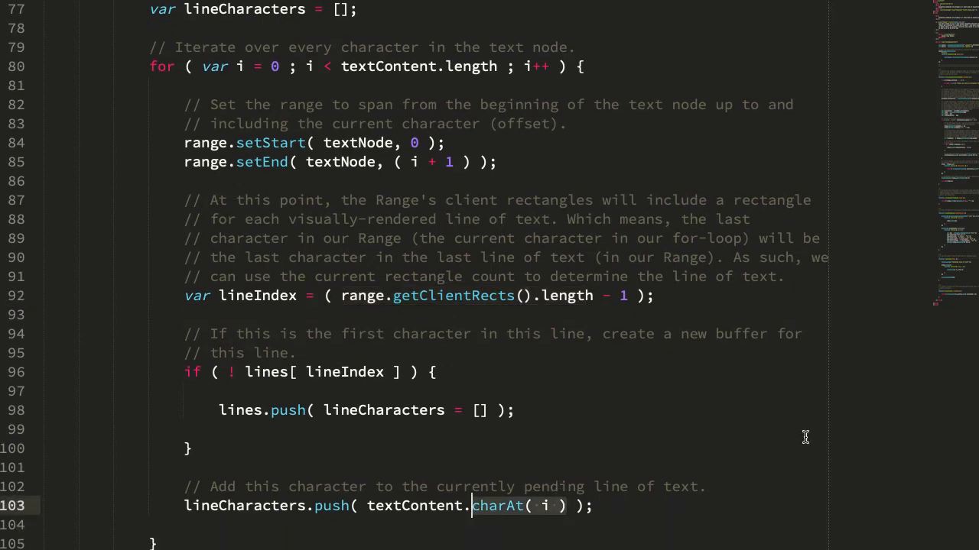
scroll(down, 3)
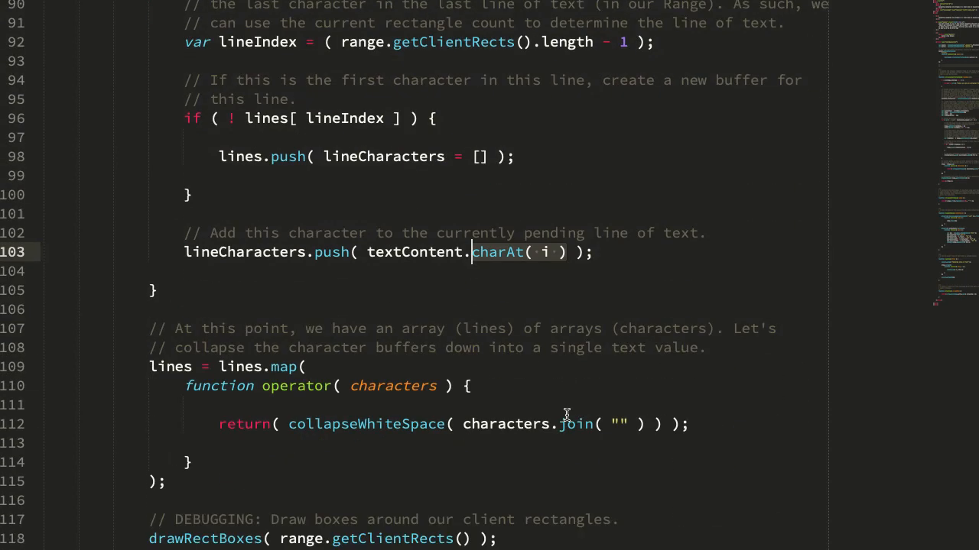
mouse_move(318, 266)
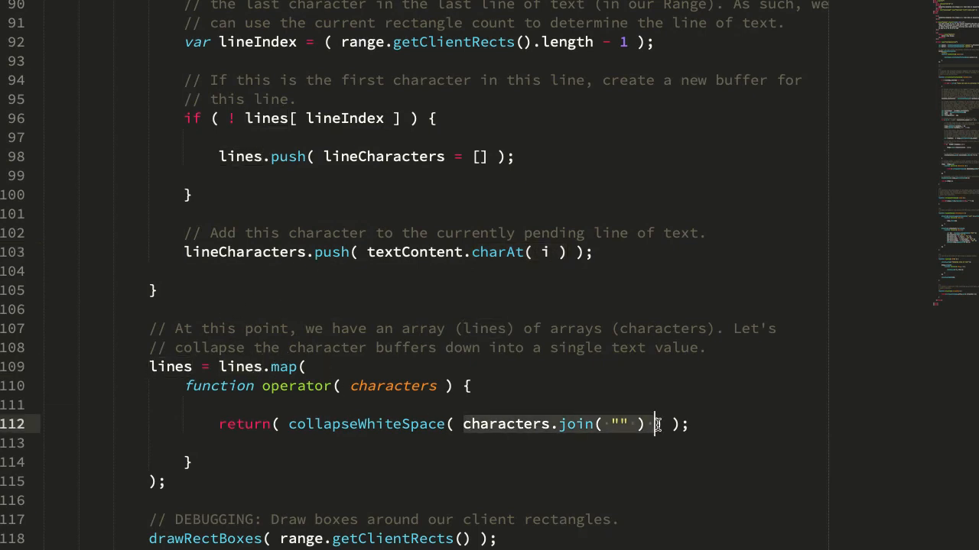
scroll(down, 3)
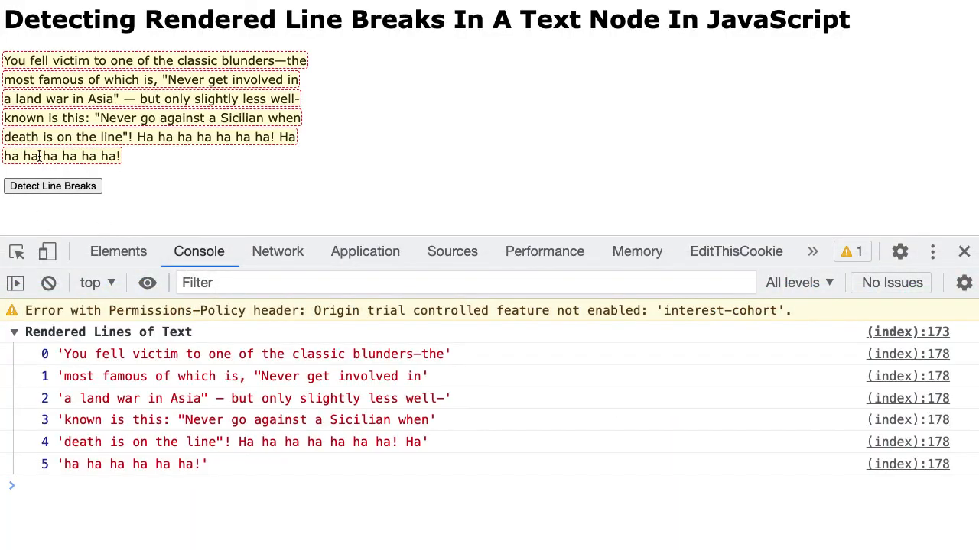
mouse_move(340, 53)
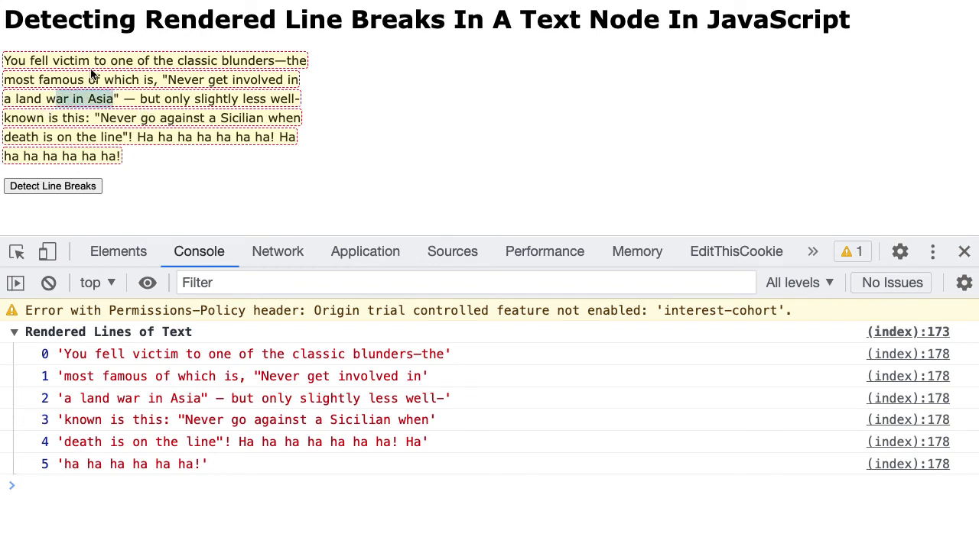
mouse_move(135, 113)
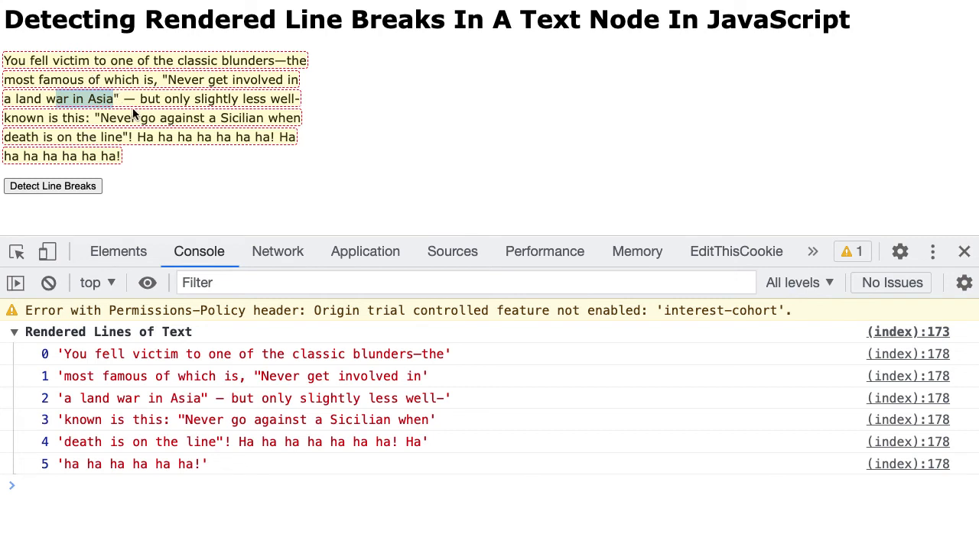
mouse_move(202, 92)
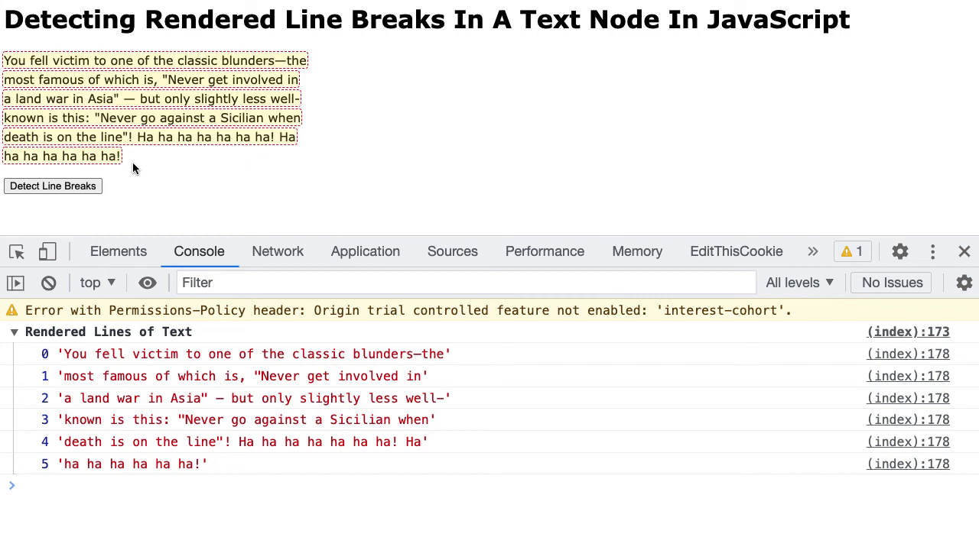
mouse_move(168, 141)
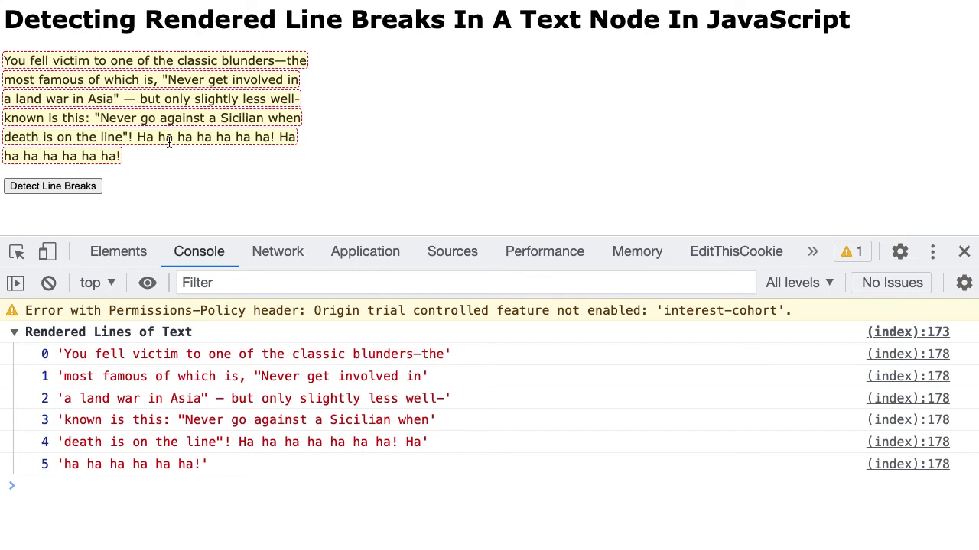
mouse_move(223, 142)
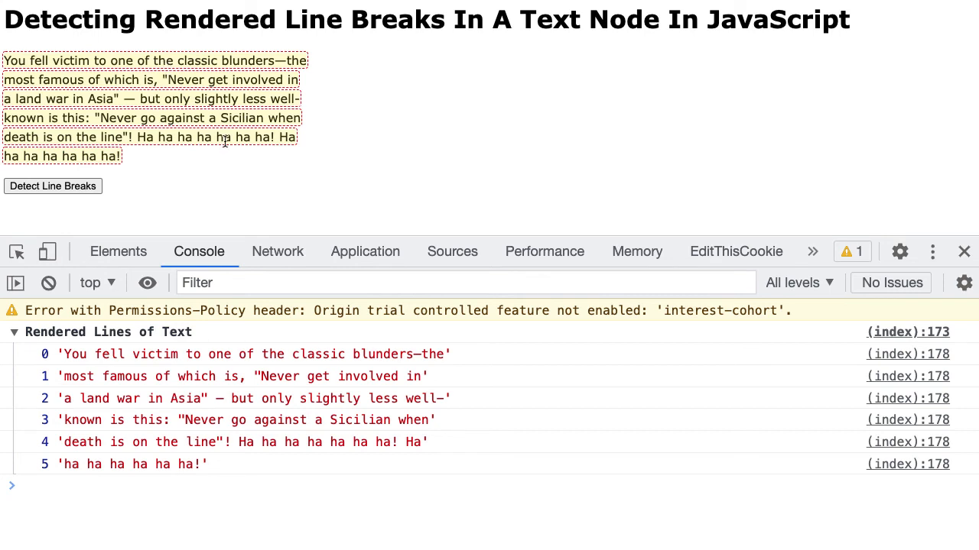
mouse_move(162, 132)
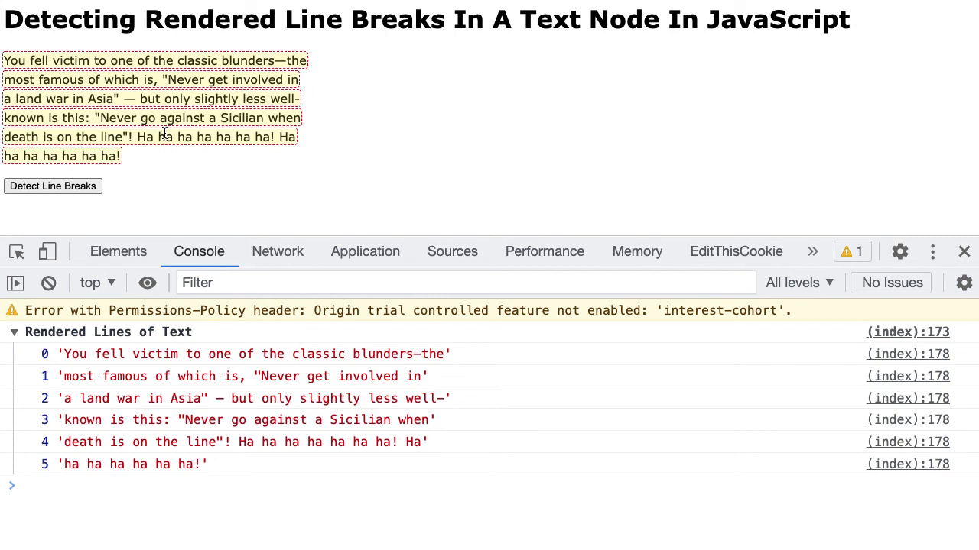
mouse_move(180, 181)
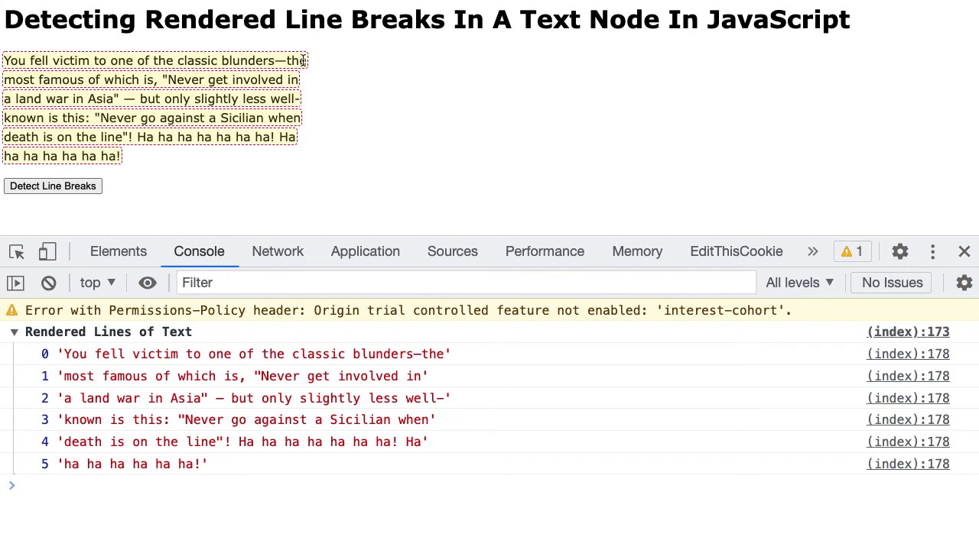
mouse_move(310, 64)
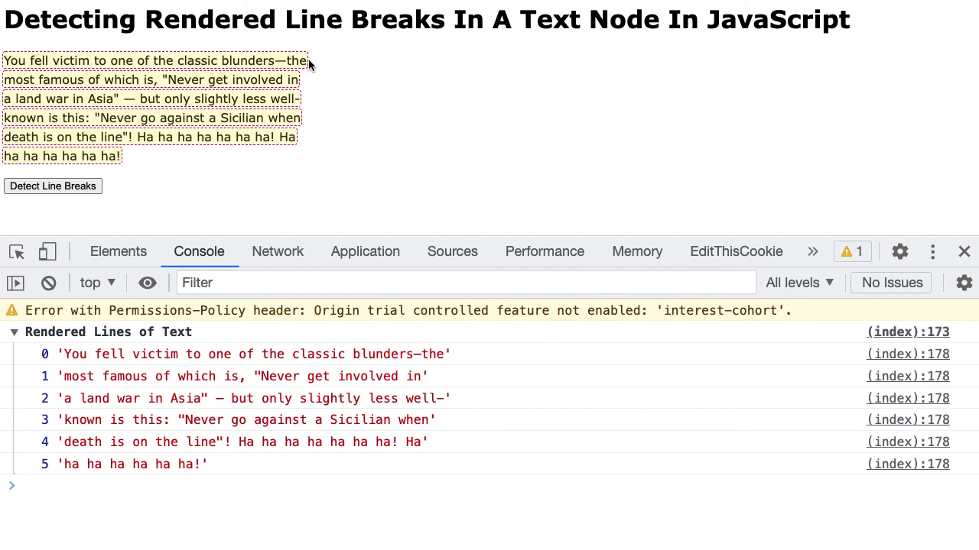